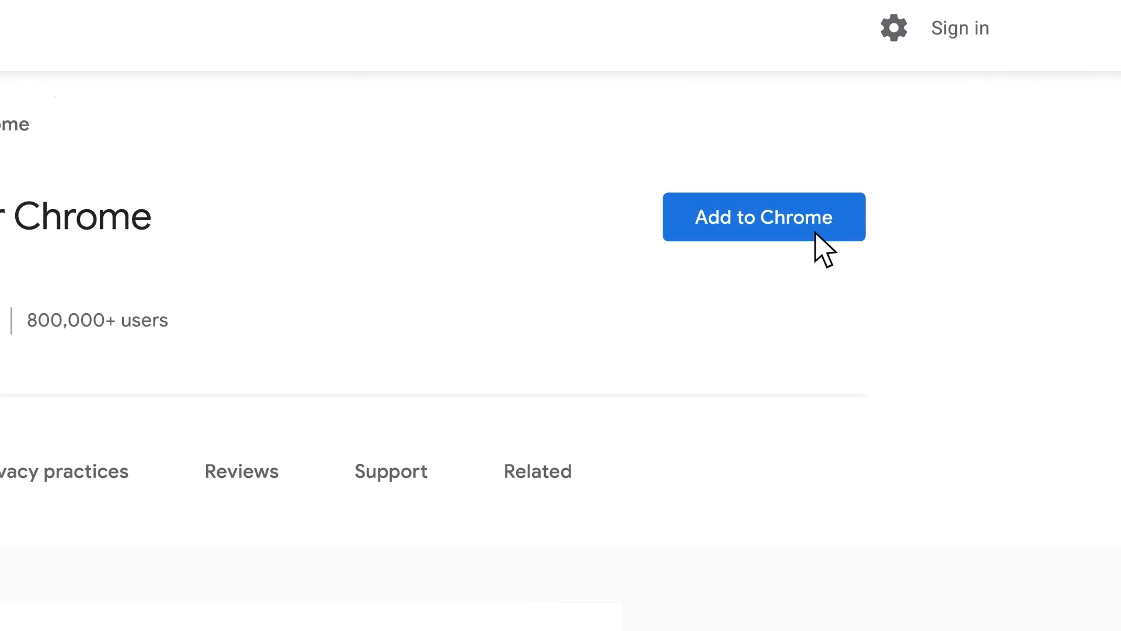
Read through the MasquerAds article and chromnius.com, landing on Guardio's Run Free Scan page
click(764, 217)
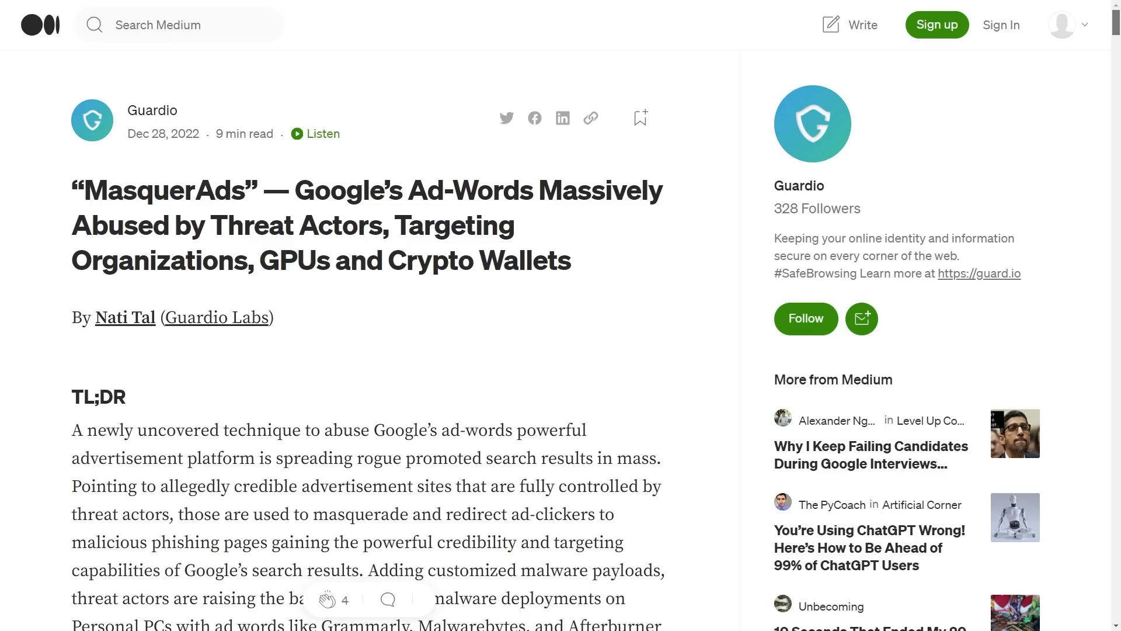
scroll(down, 3)
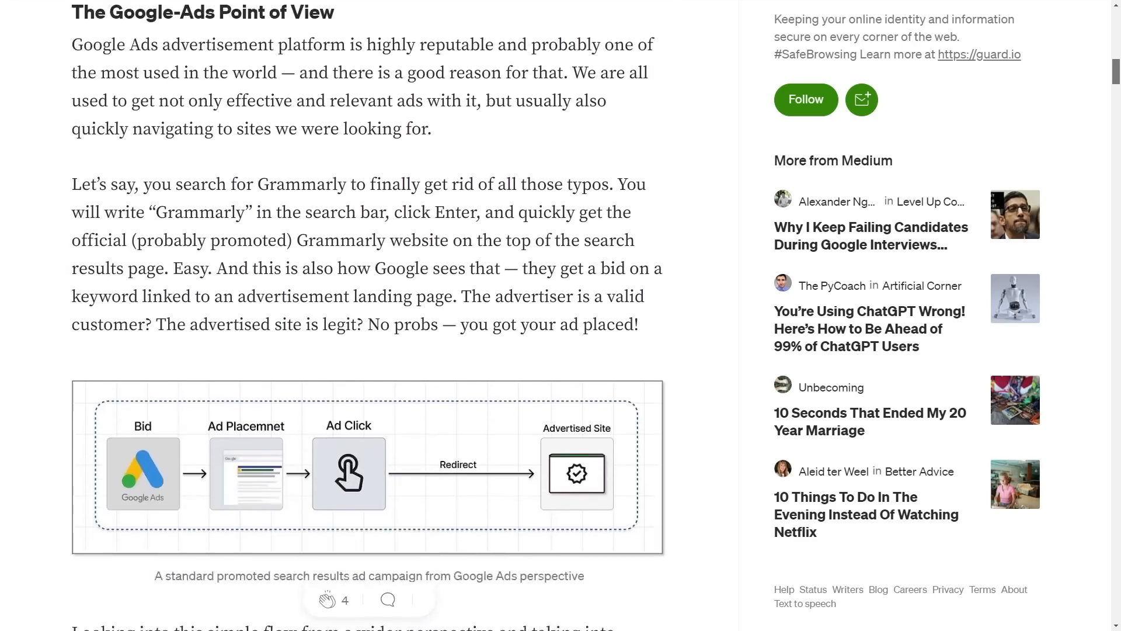
scroll(down, 3)
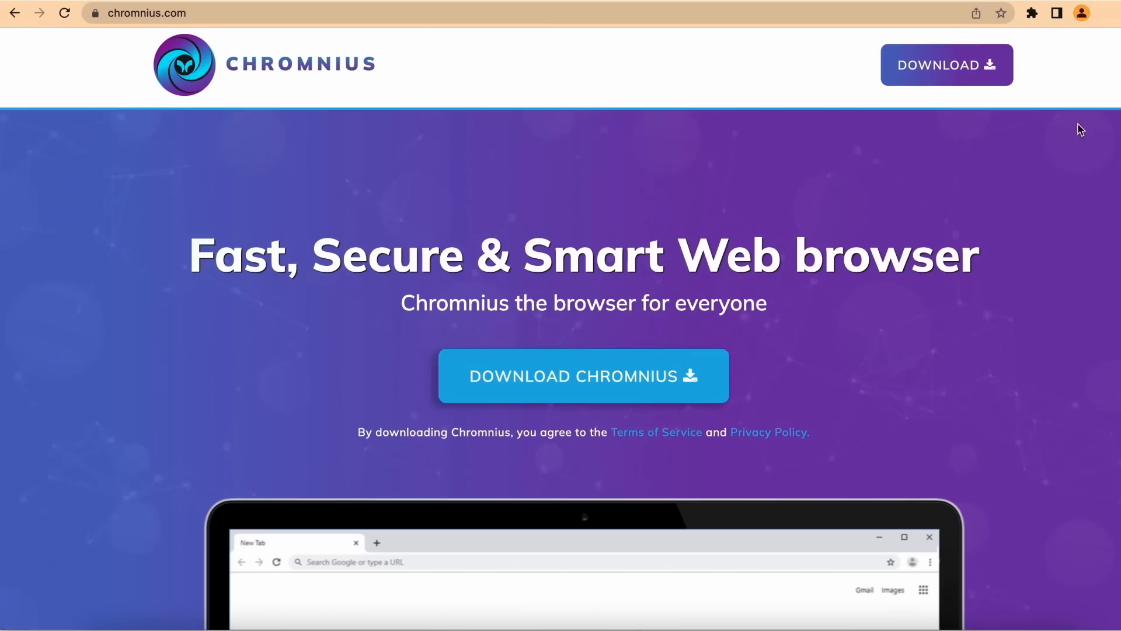
click(583, 376)
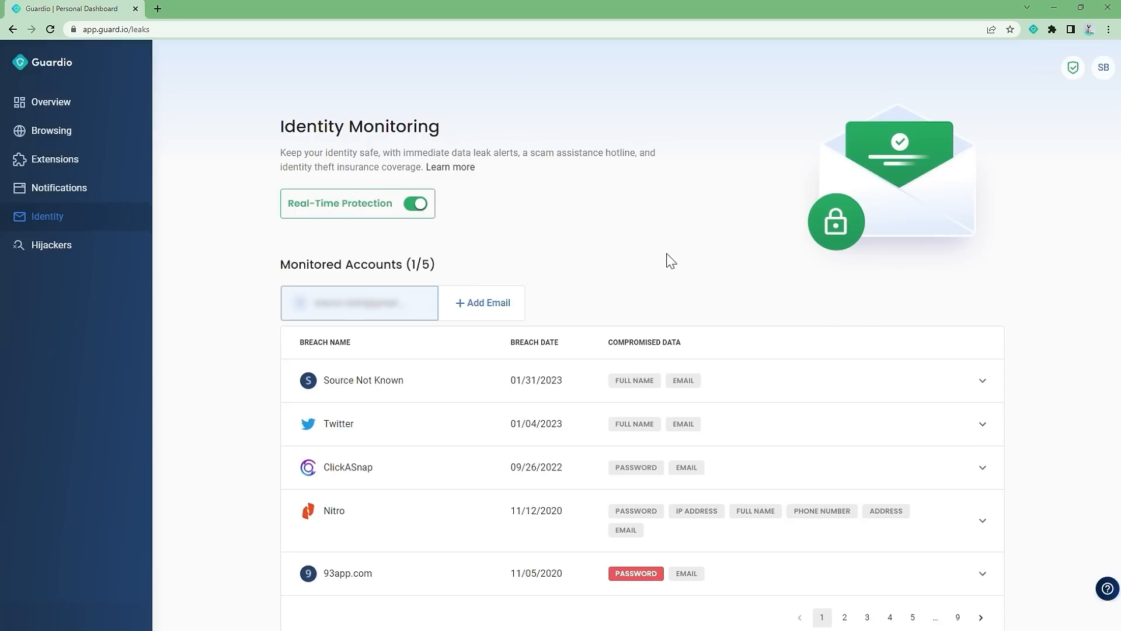
scroll(down, 3)
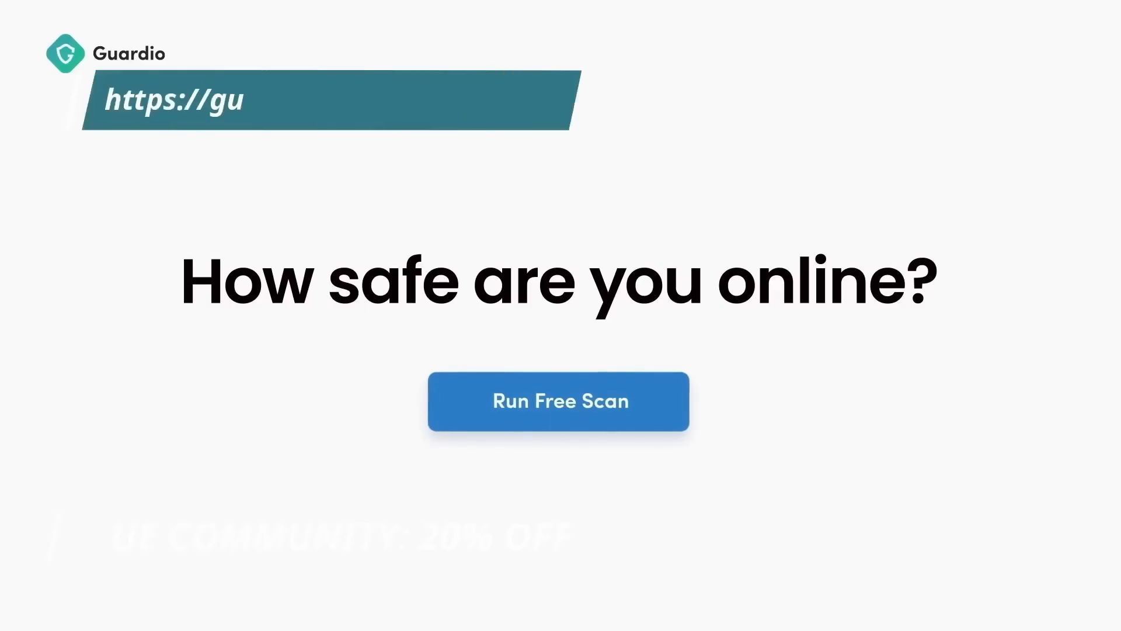
Move from the Guardio Scan Now dashboard and Gmail phishing email to the MagnatesMedia channel page
click(558, 400)
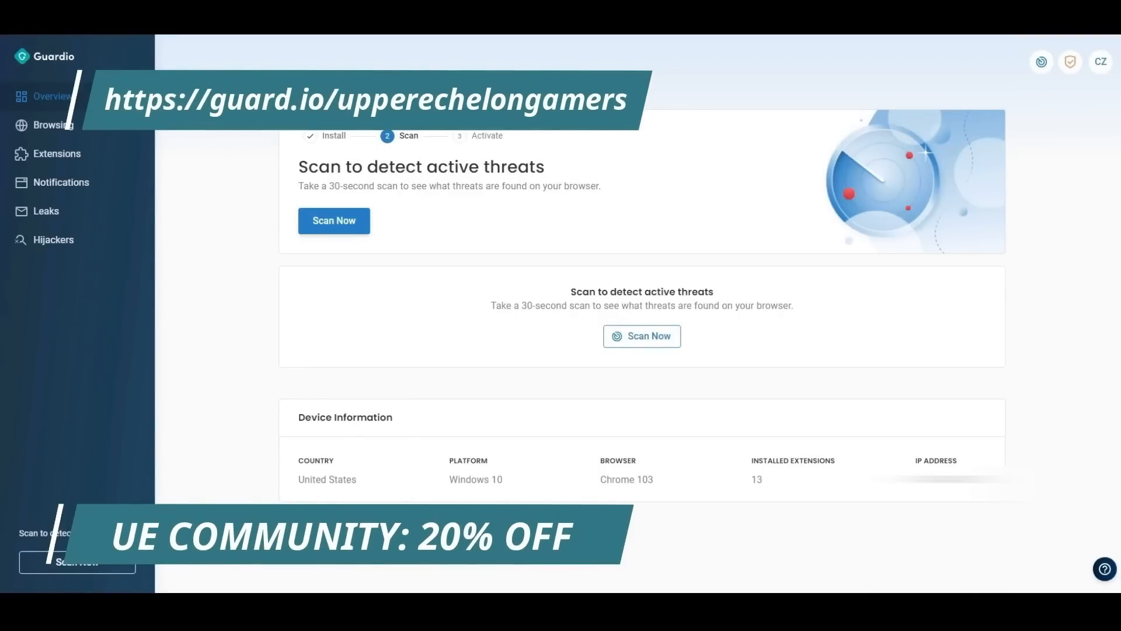
click(333, 221)
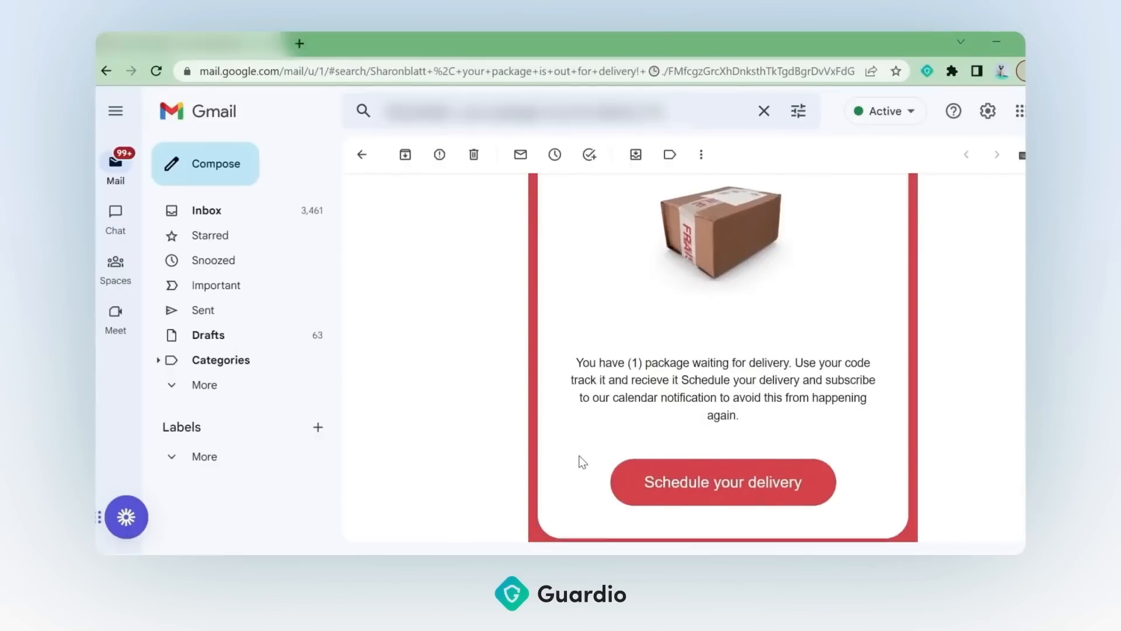
click(721, 481)
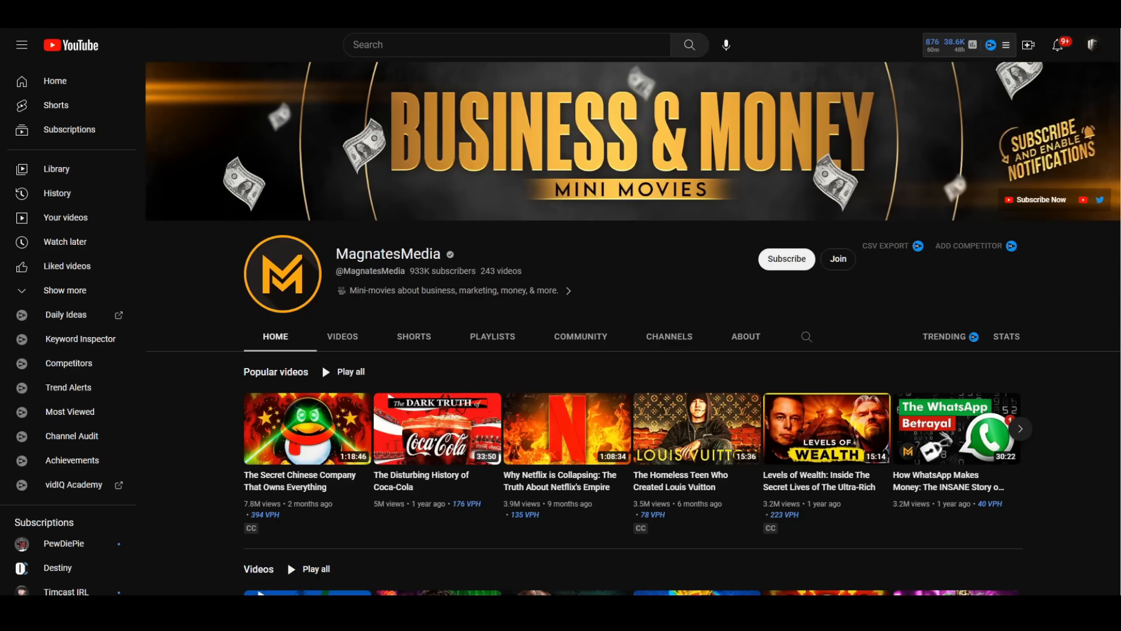
Subscribe to MagnatesMedia with All notifications enabled, then browse down the channel page
click(786, 258)
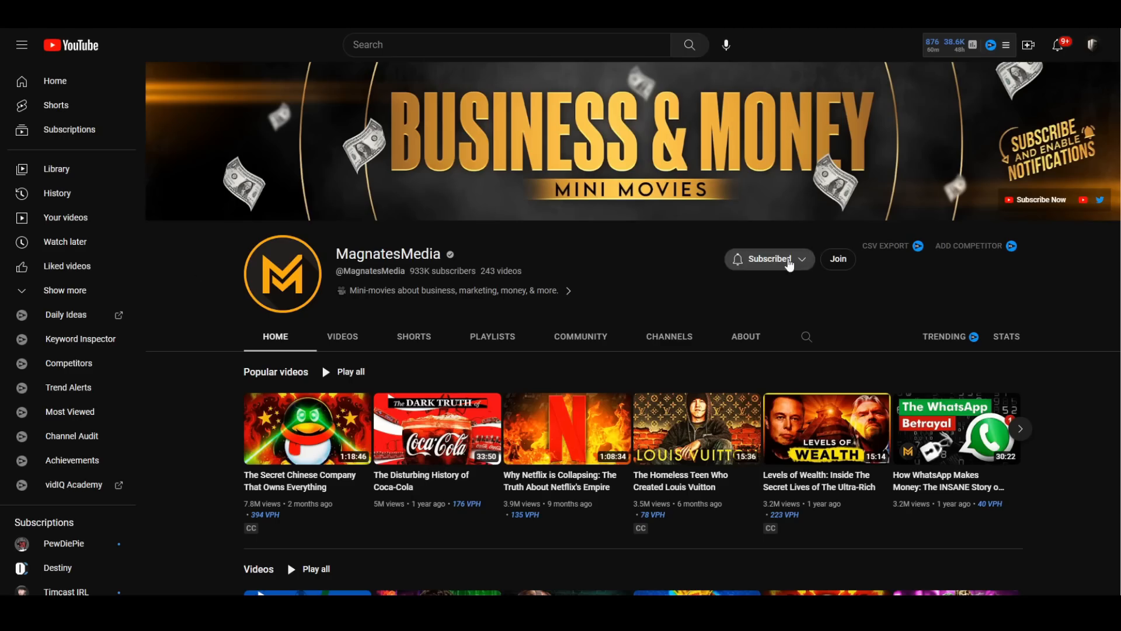
click(770, 259)
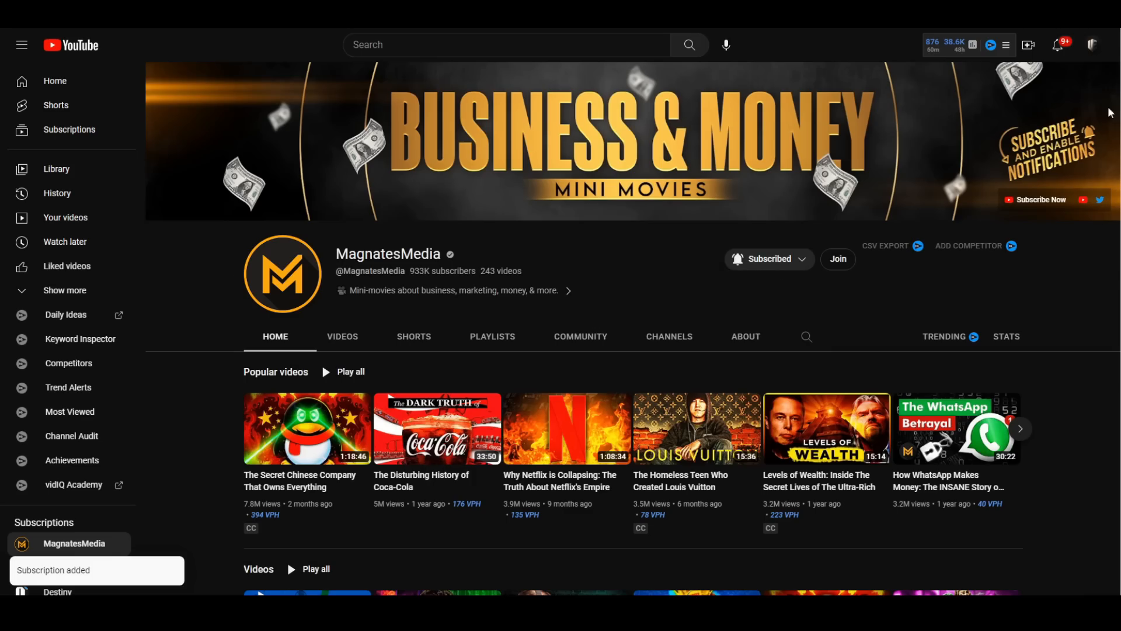
scroll(down, 3)
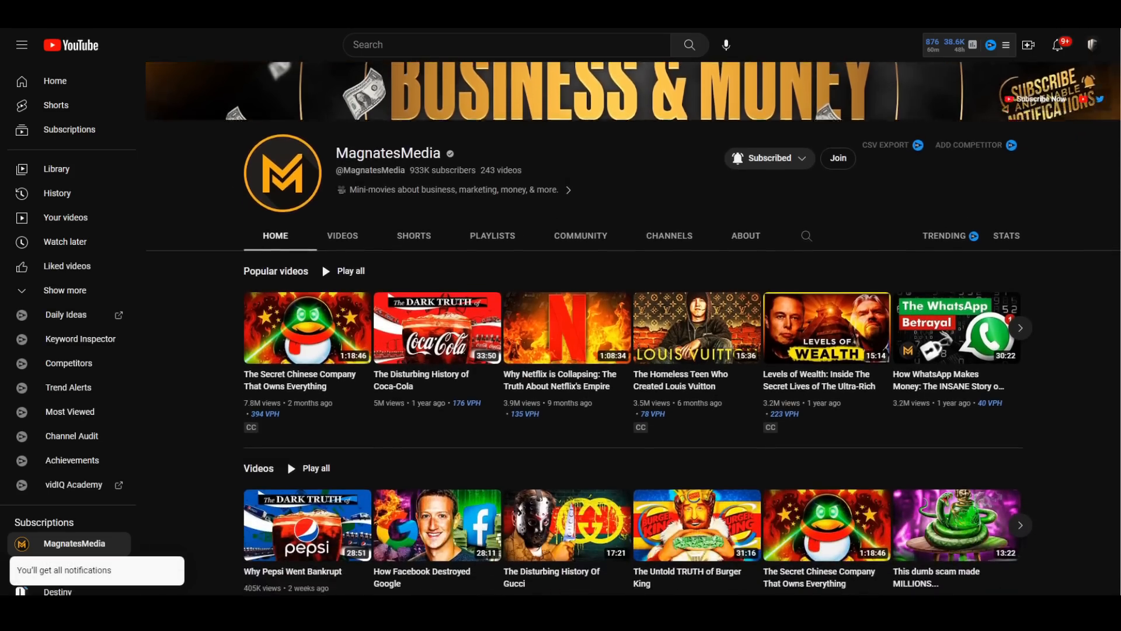
scroll(down, 3)
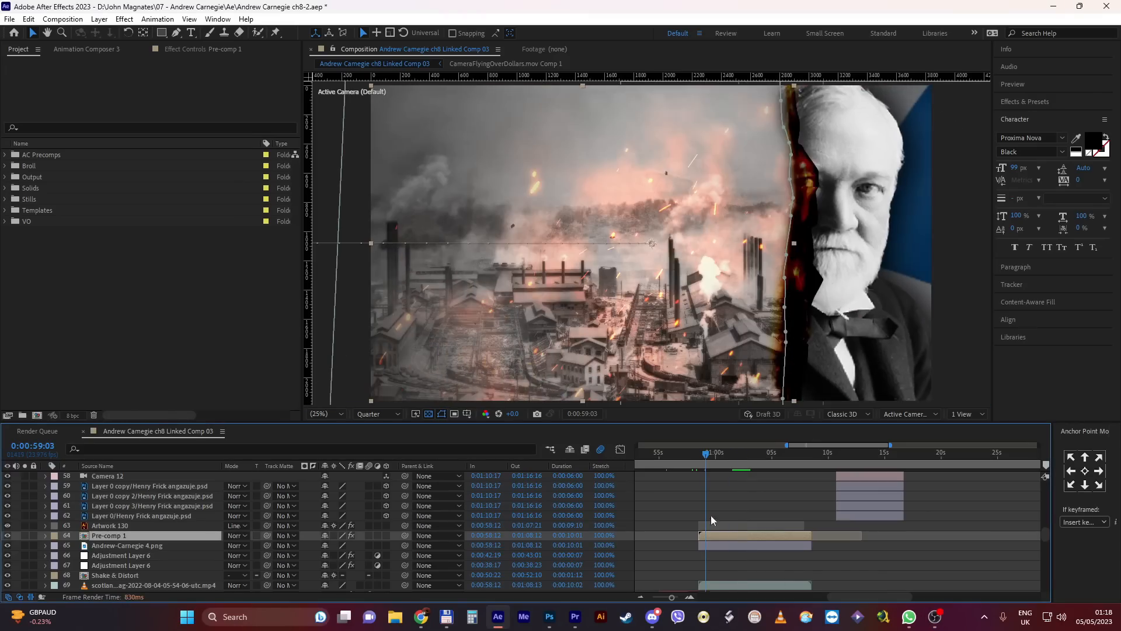
double_click(109, 535)
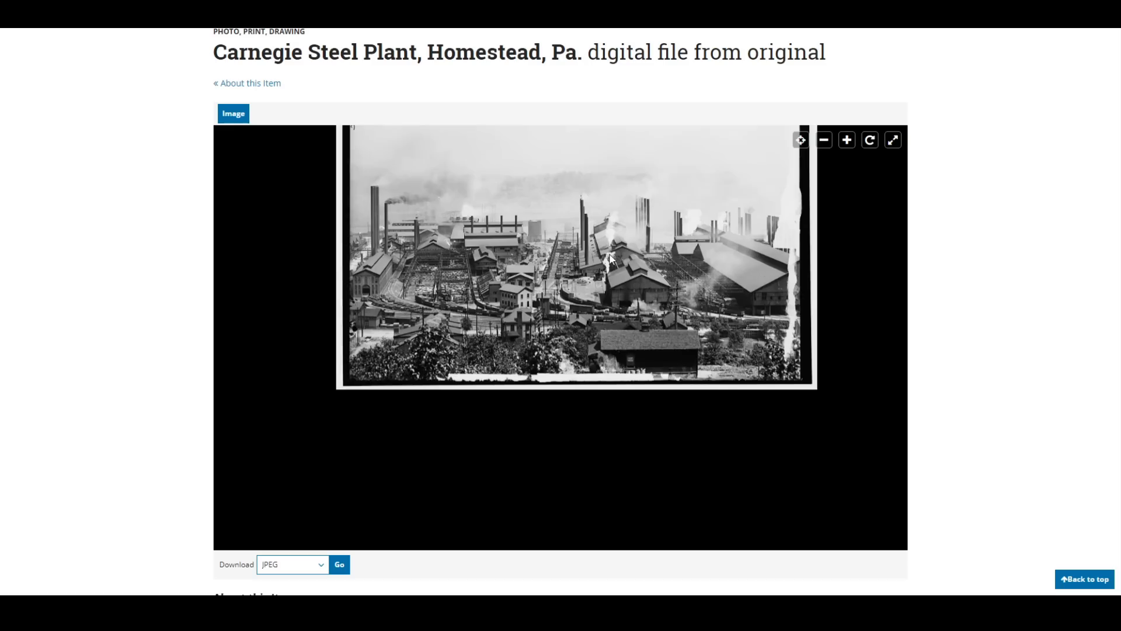
View the Carnegie Steel Plant, Homestead, Pa. photograph in the Library of Congress viewer
click(845, 139)
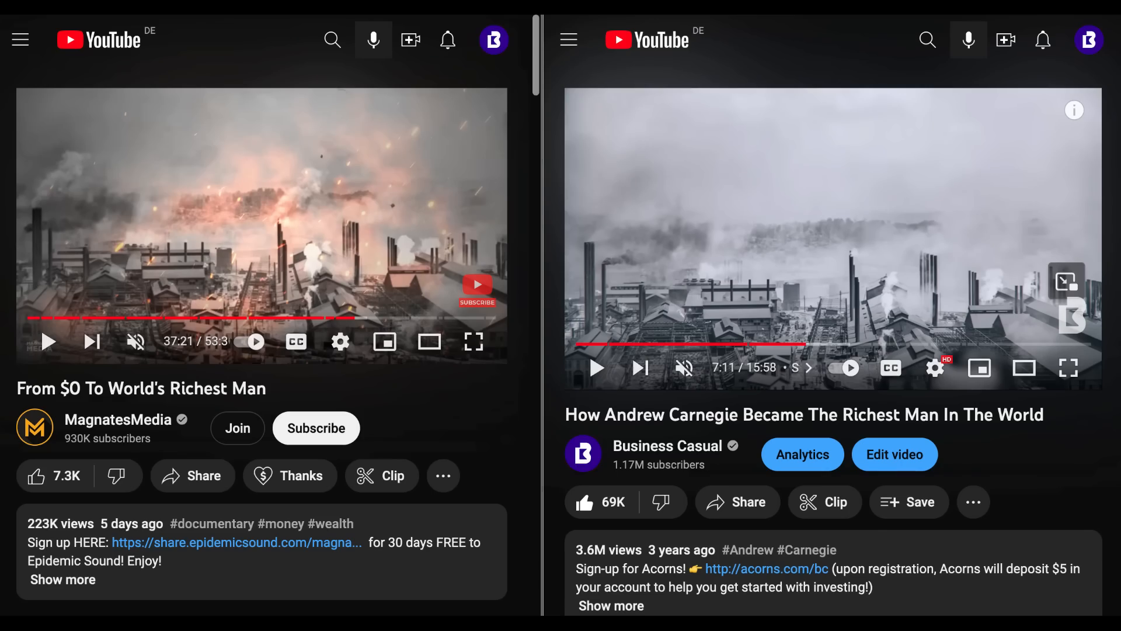
Play the two Andrew Carnegie documentaries side by side at the smoky steel-mill scene
click(497, 616)
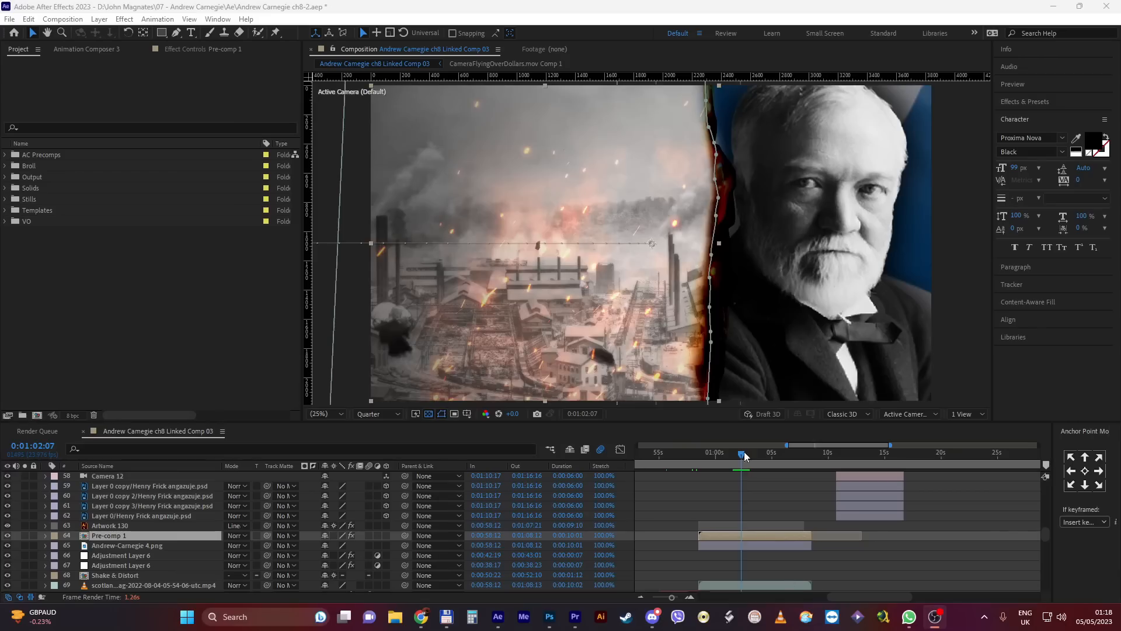
Reveal Pre-comp 1's explosion and smoke layers in its own composition tab
double_click(109, 535)
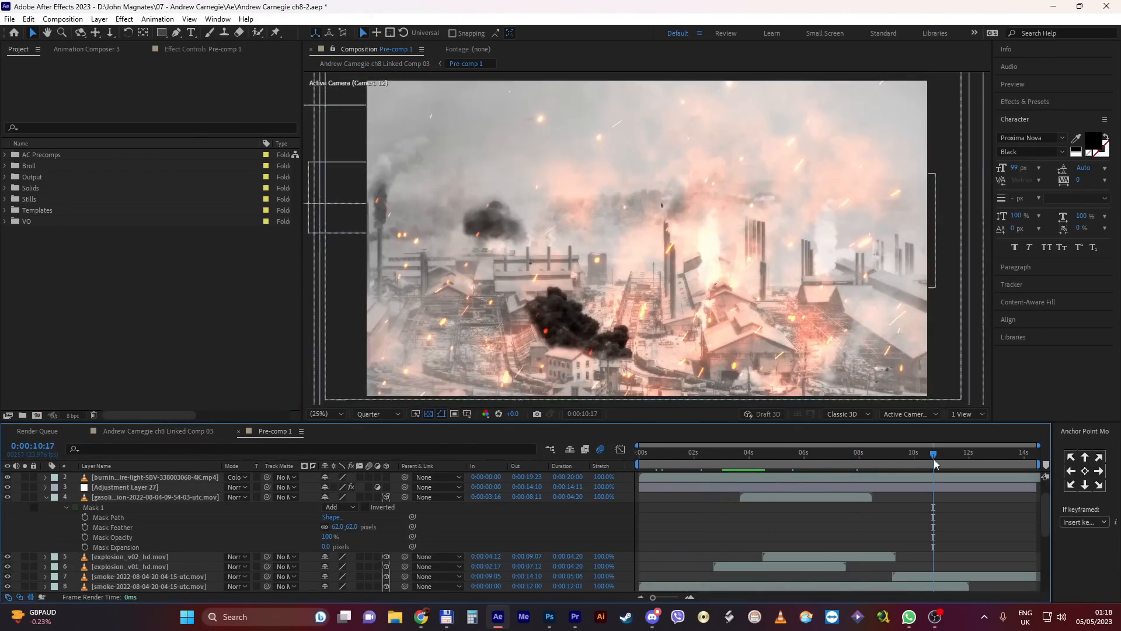
click(574, 617)
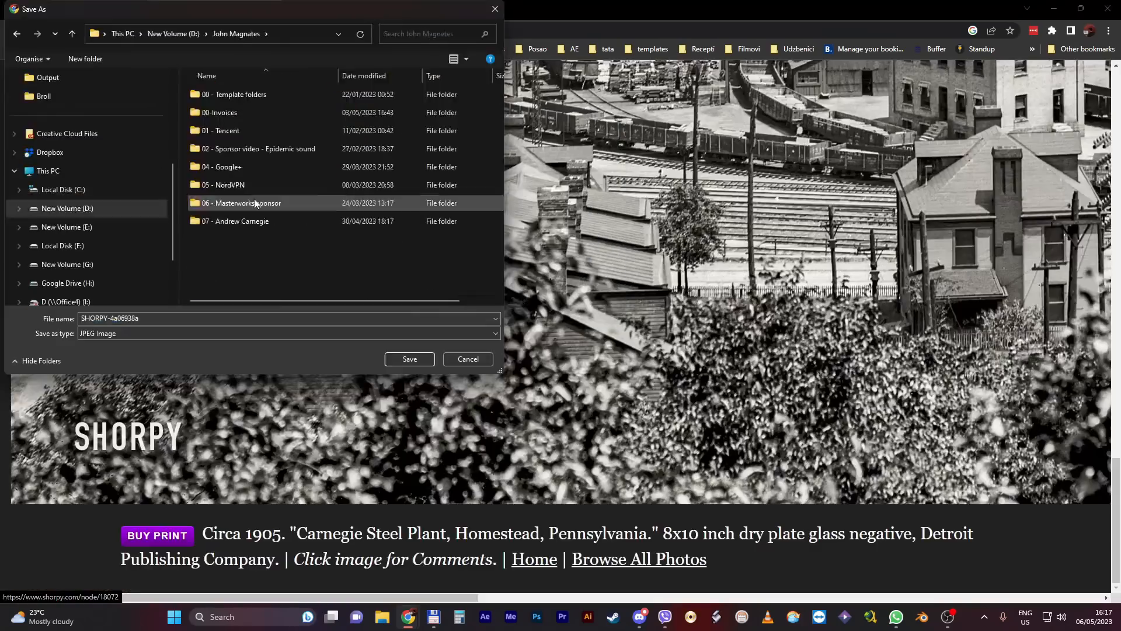
Save the Shorpy Carnegie Steel Plant photo to disk as a JPEG image
click(409, 357)
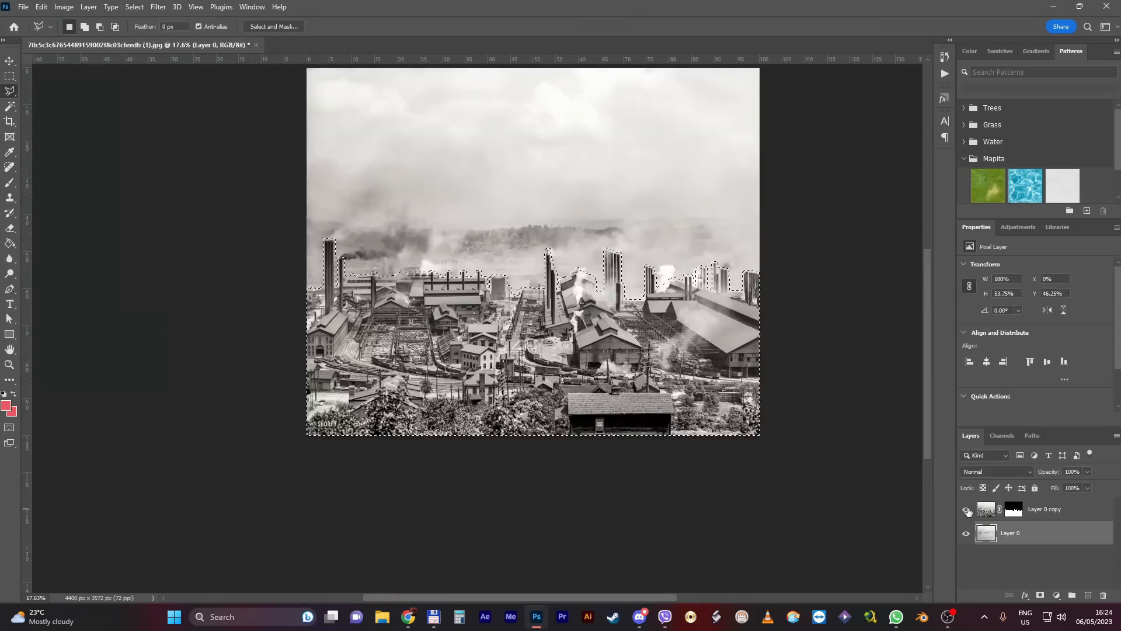
click(484, 617)
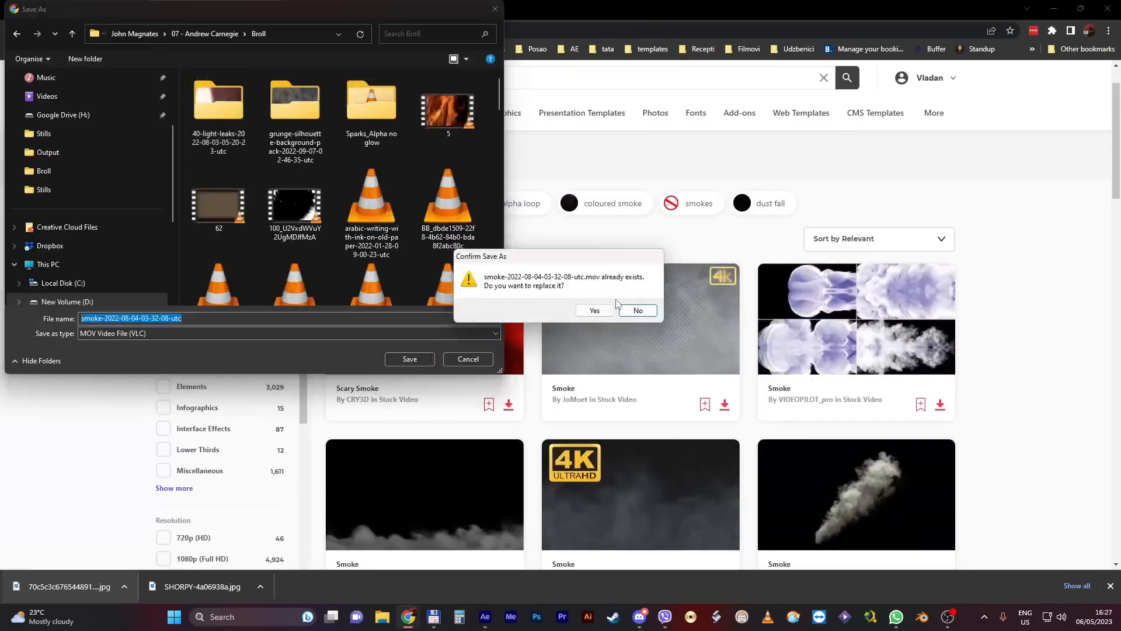
Confirm replacing the existing smoke video file in the 07 - Andrew Carnegie\Broll folder
click(594, 310)
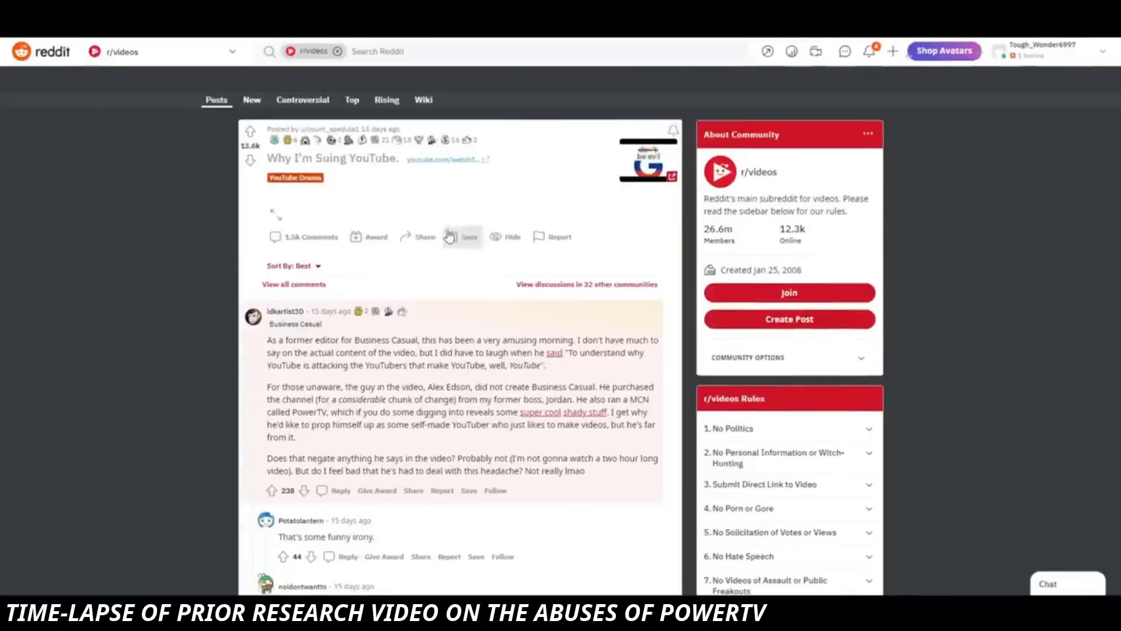
Scroll the r/videos comment thread and the Fastlane Forum introduction post
scroll(down, 3)
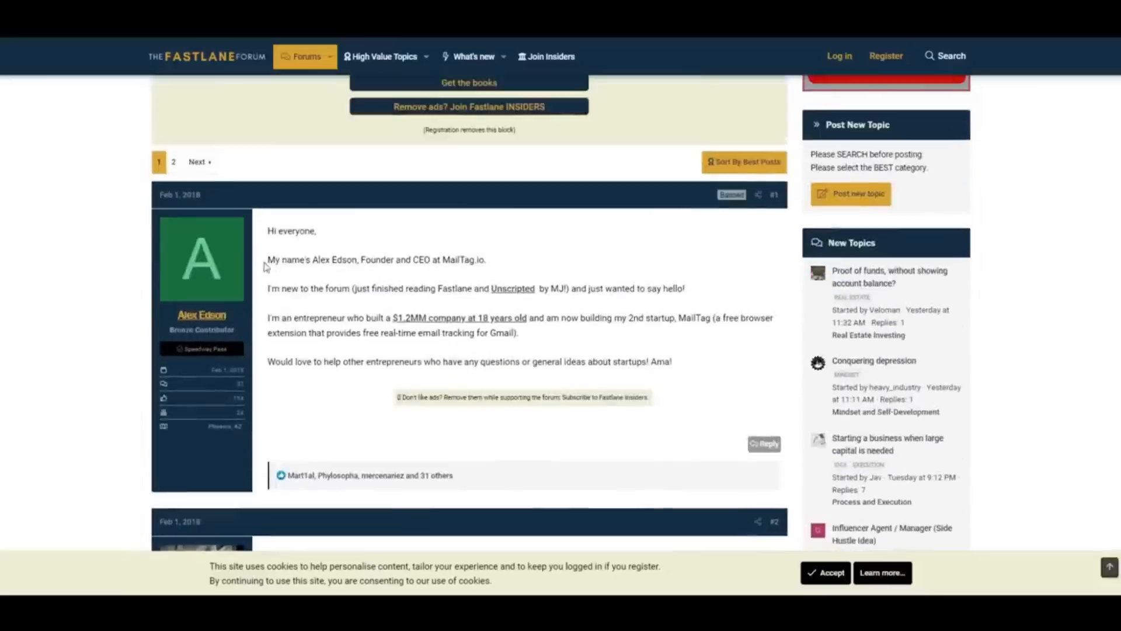
scroll(down, 3)
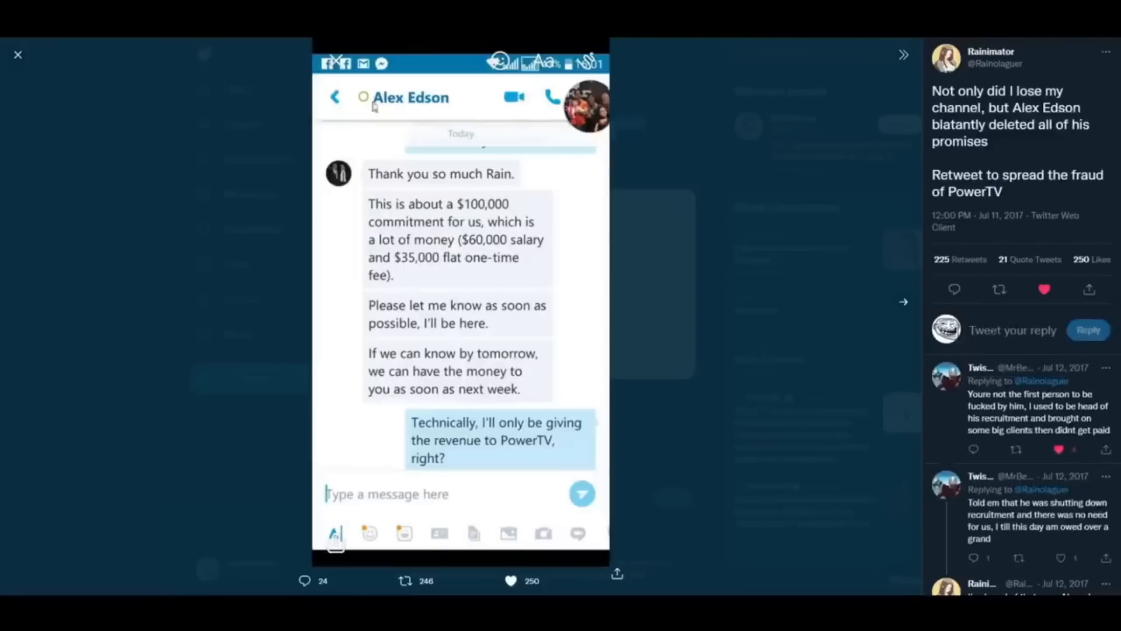
click(18, 55)
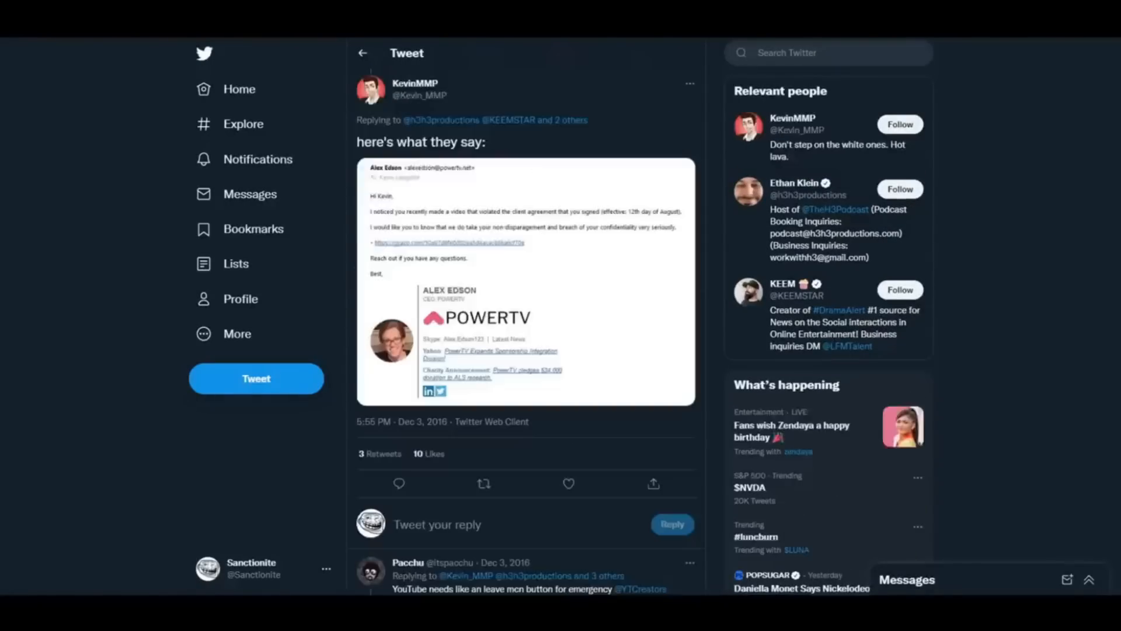
click(525, 281)
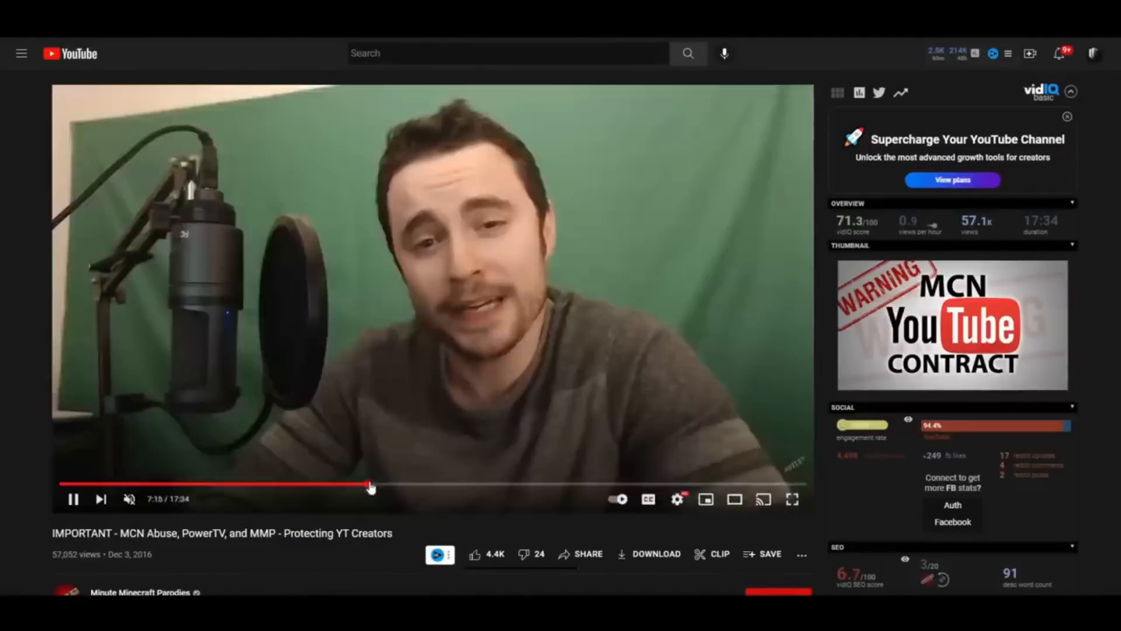
Play the 'MCN Abuse, PowerTV, and MMP' video and seek ahead past the 7:15 mark
click(180, 486)
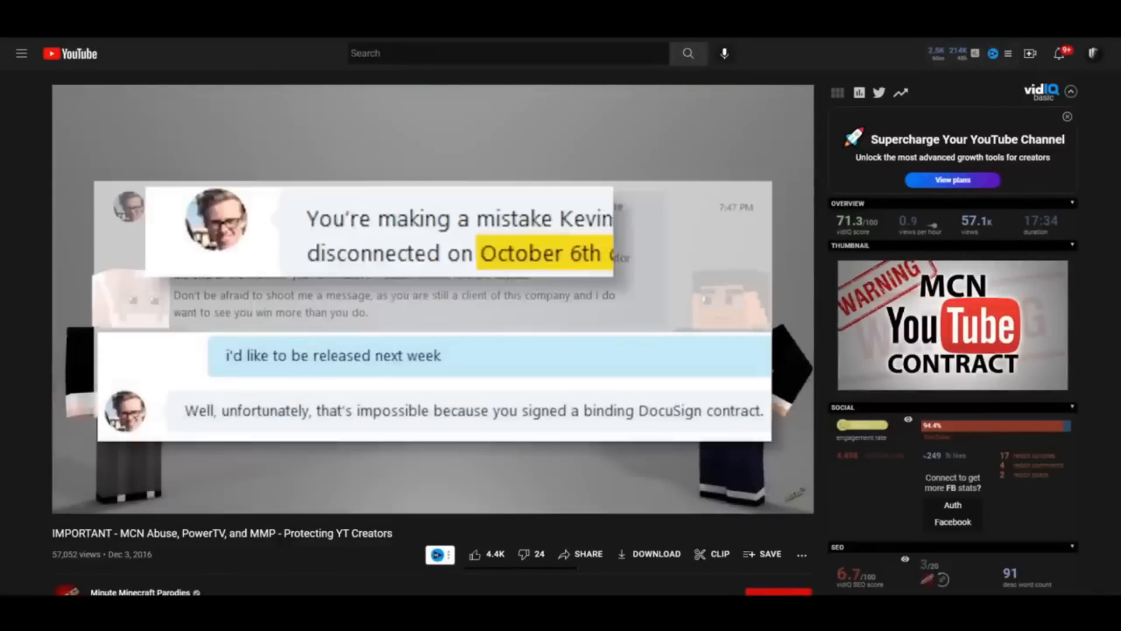
click(292, 484)
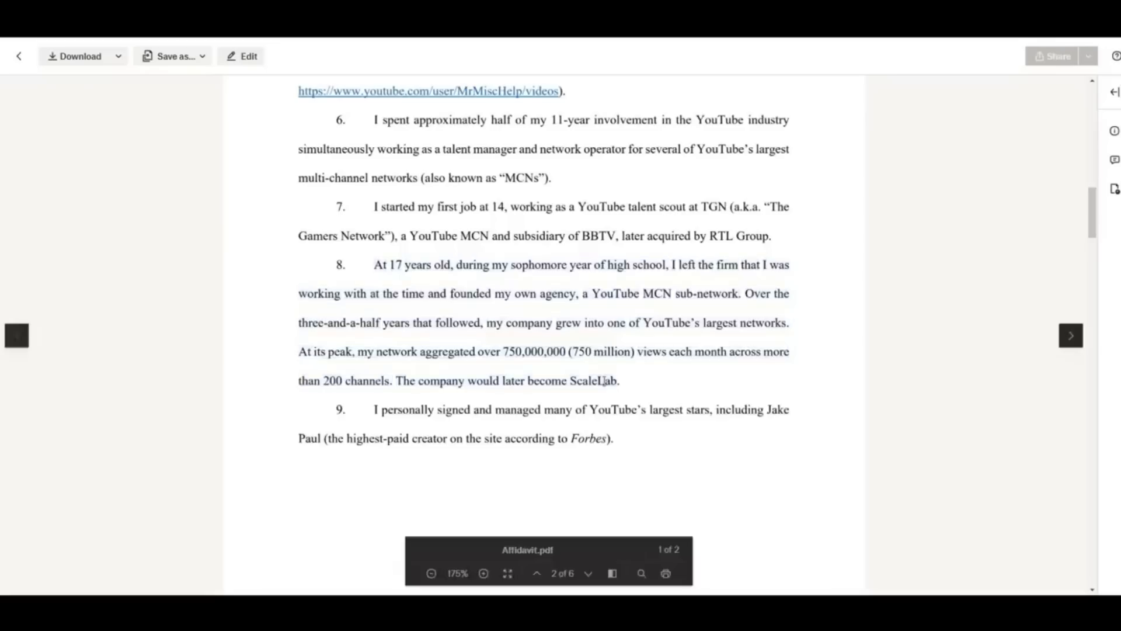
Scroll sec22summer_chu.pdf to page 5 showing Table 1 of analyzed forums
scroll(down, 3)
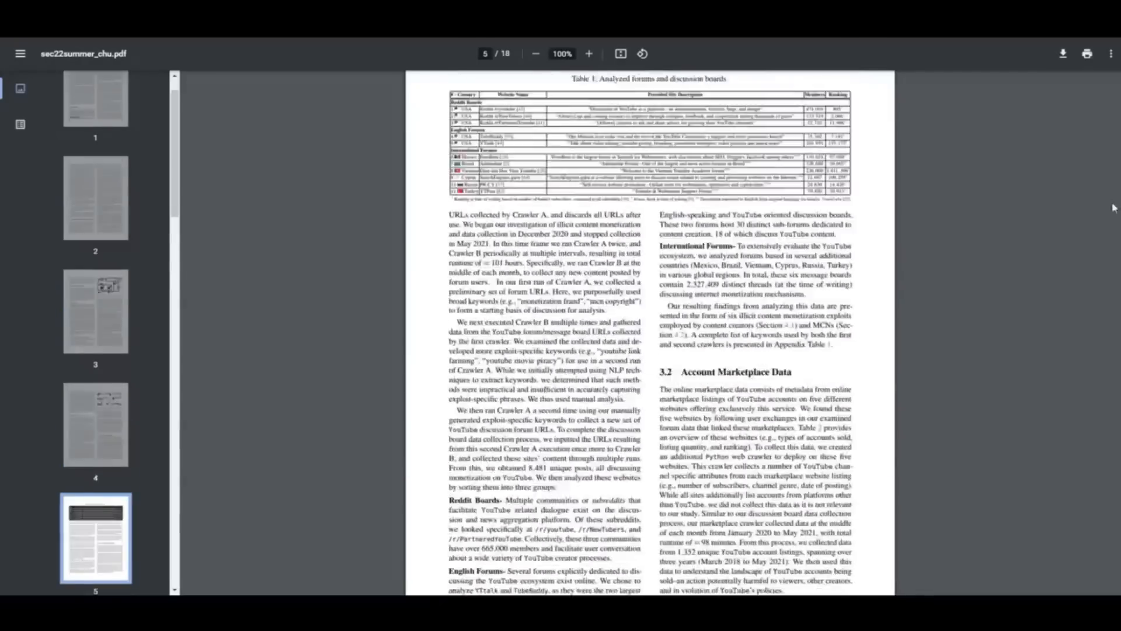
scroll(down, 3)
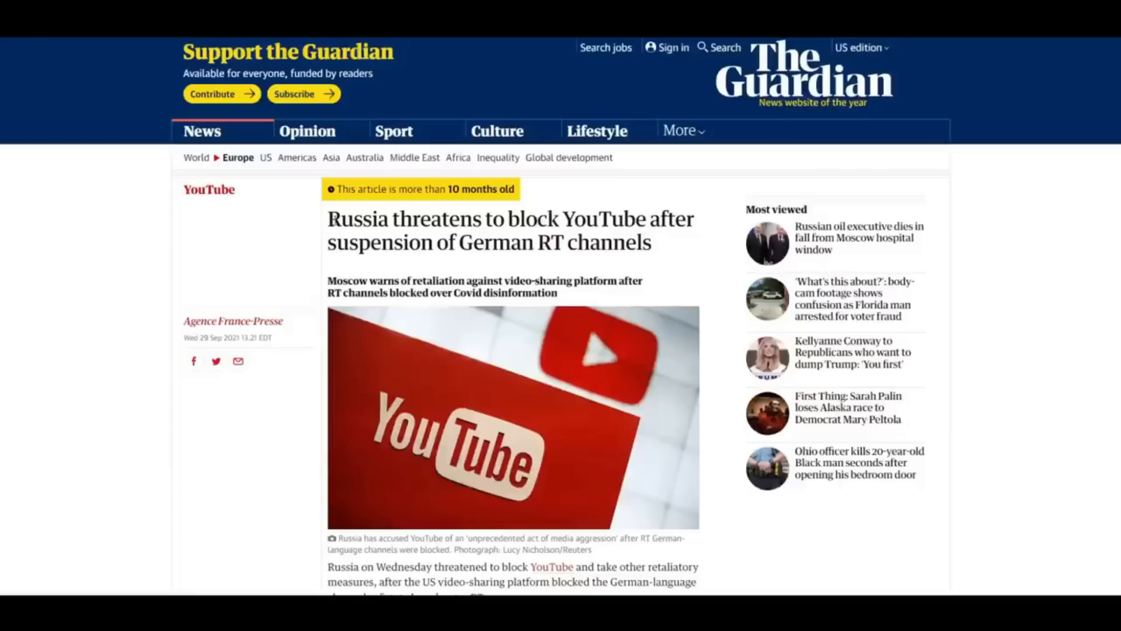
Submit the script to OpenAI's classifier, then view Originality.ai's 100% Original, 0% AI score
scroll(down, 3)
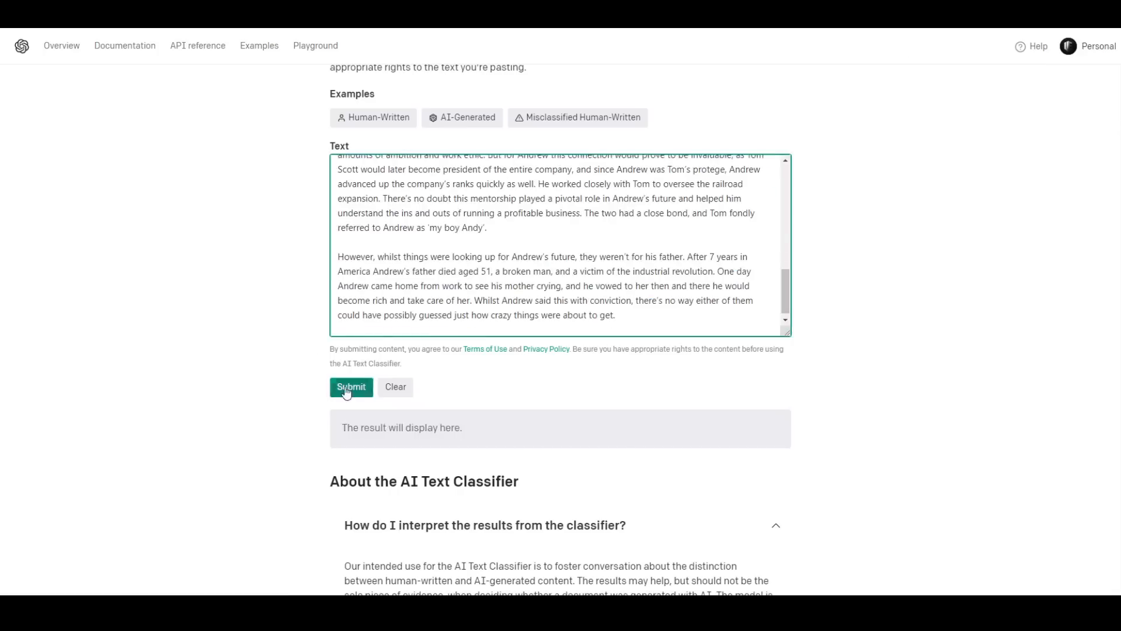
click(351, 387)
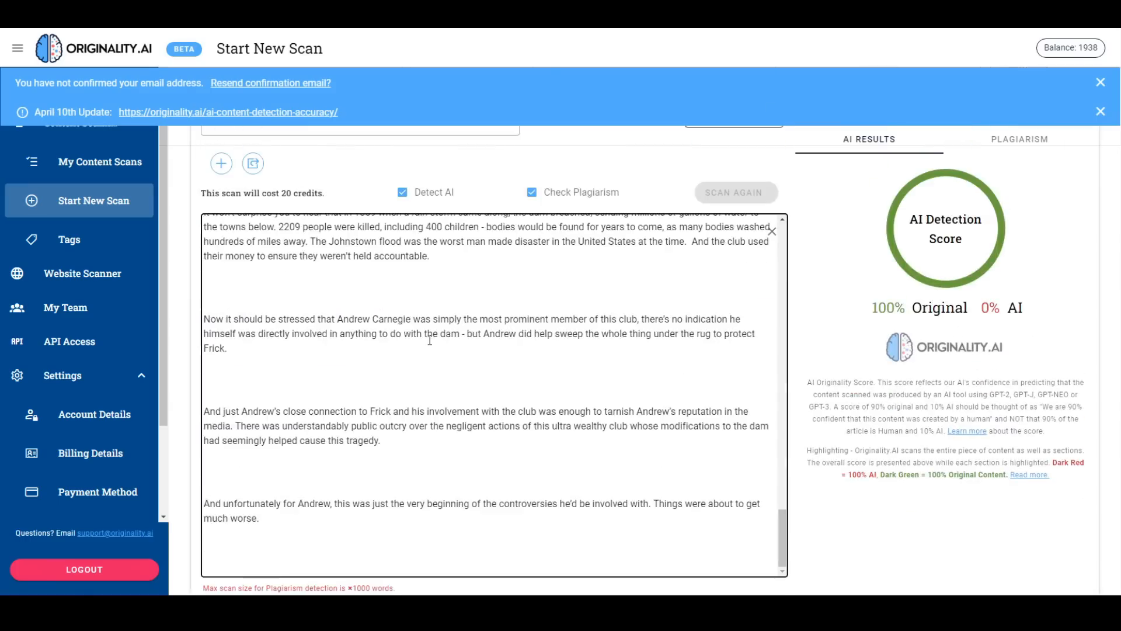
click(734, 191)
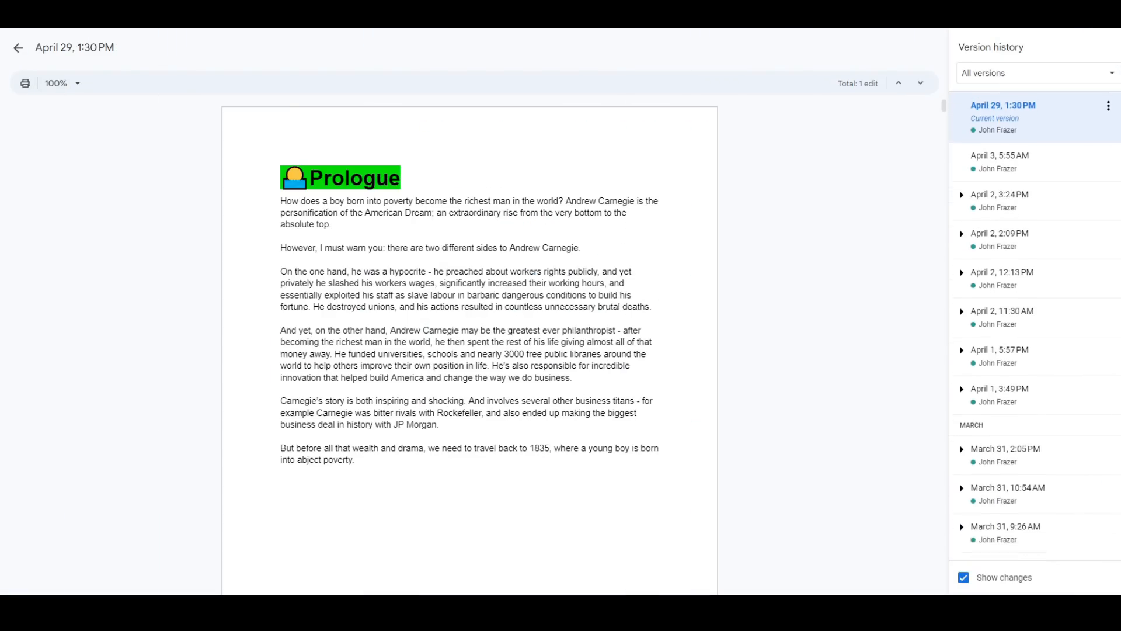
Scroll the Prologue version list from the April 29 entries back to March 22
scroll(down, 3)
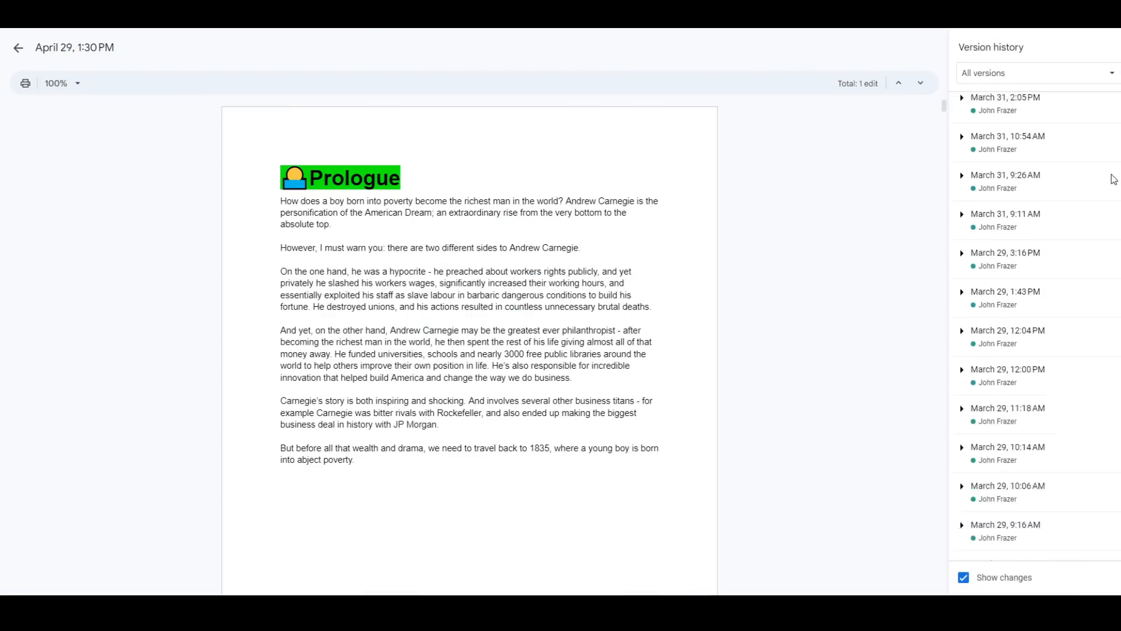
scroll(down, 3)
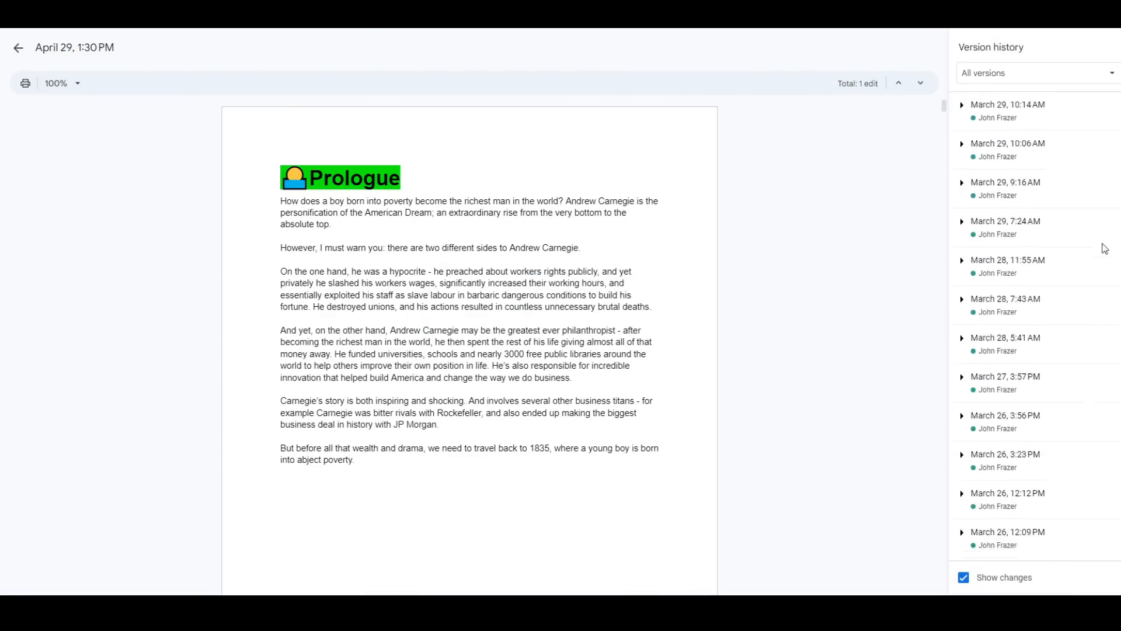
scroll(down, 3)
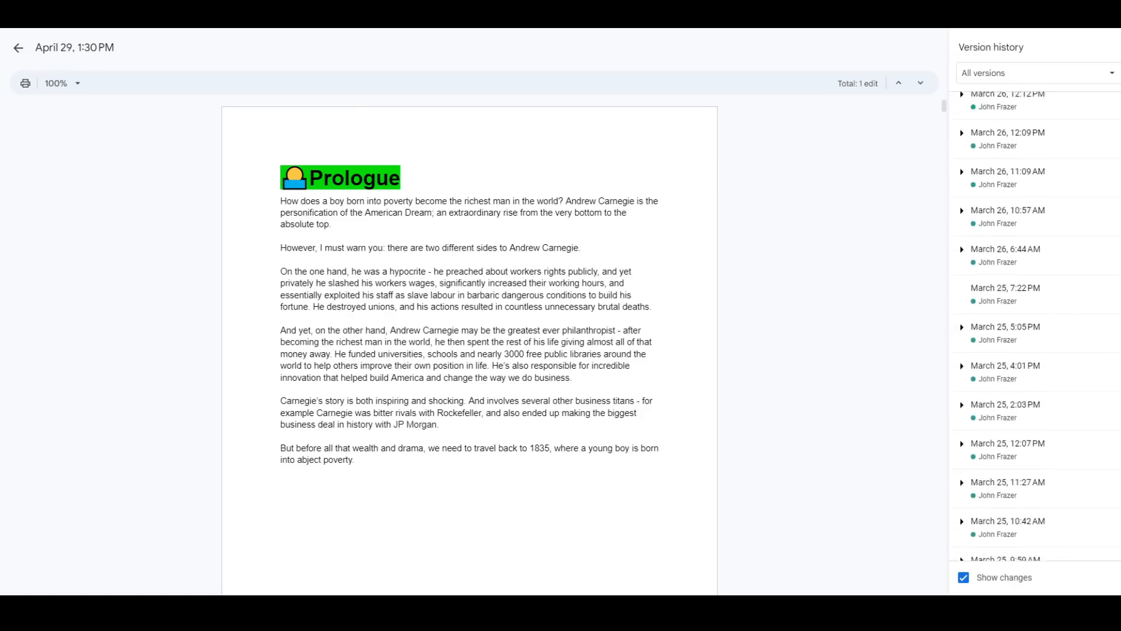
scroll(down, 3)
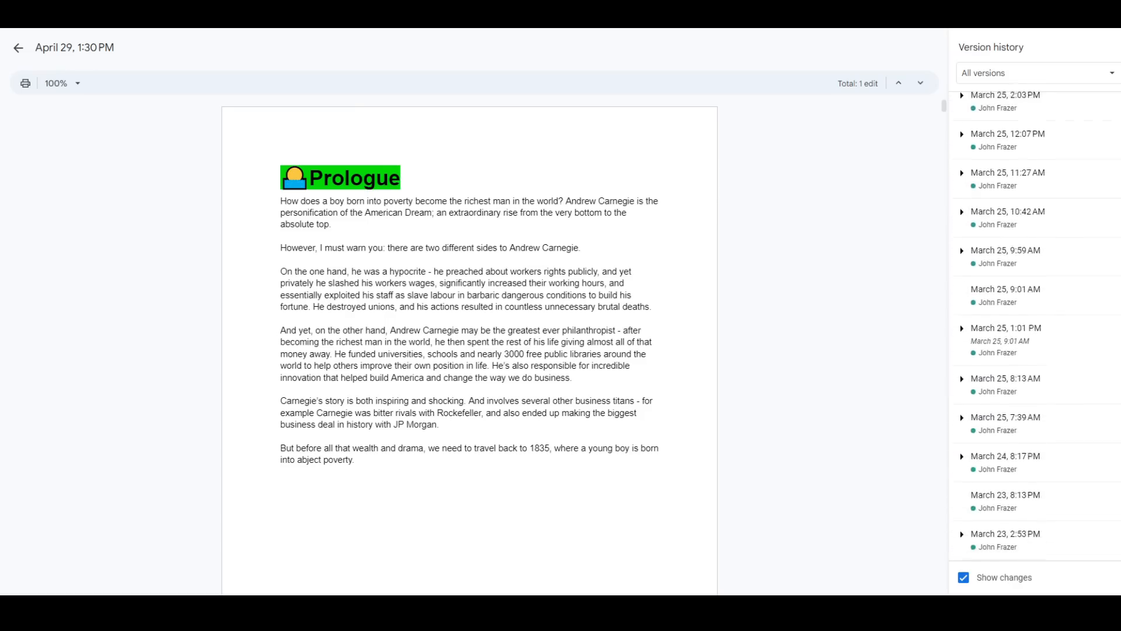
scroll(down, 3)
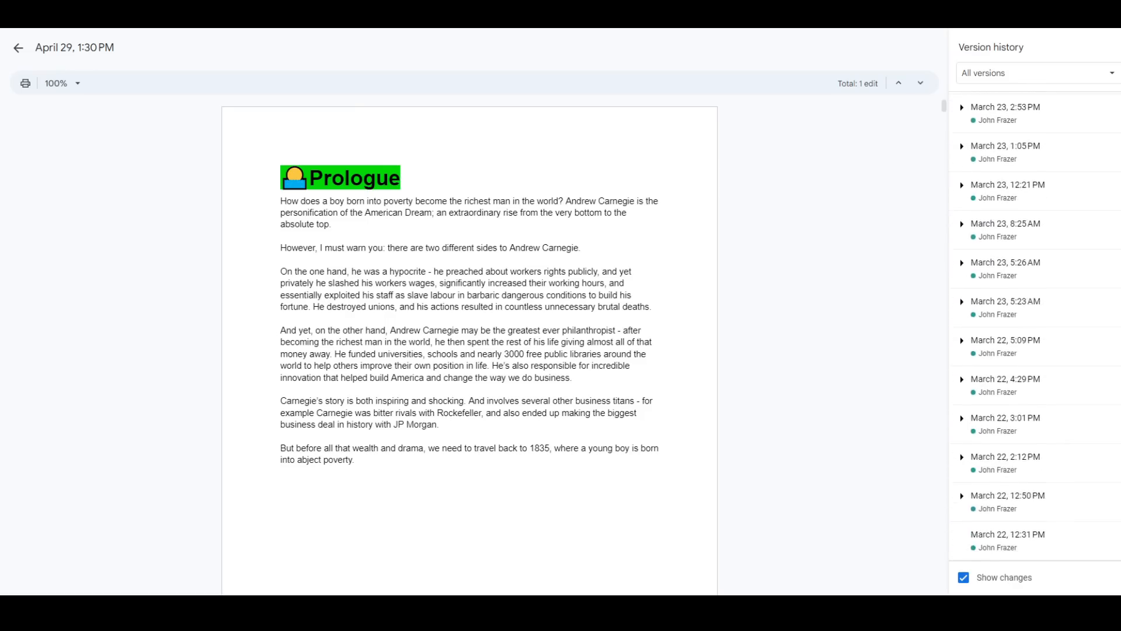